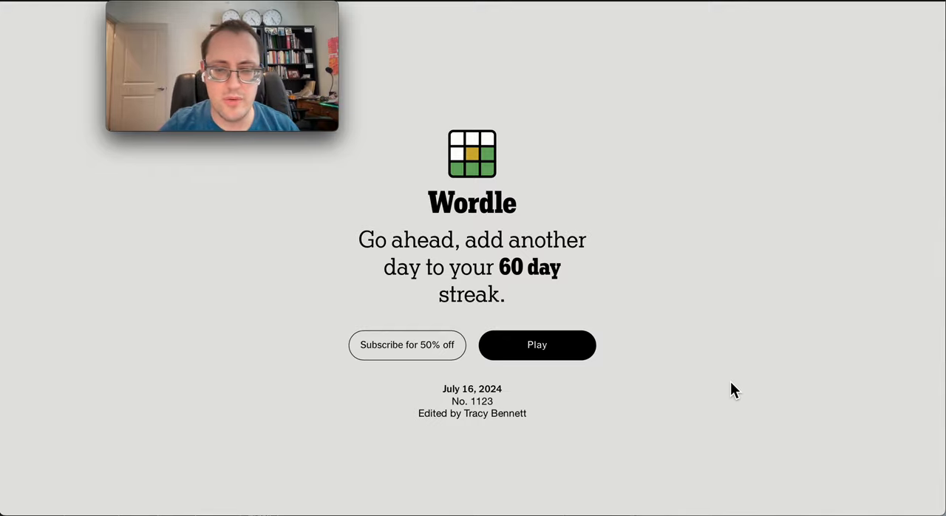
mouse_move(726, 390)
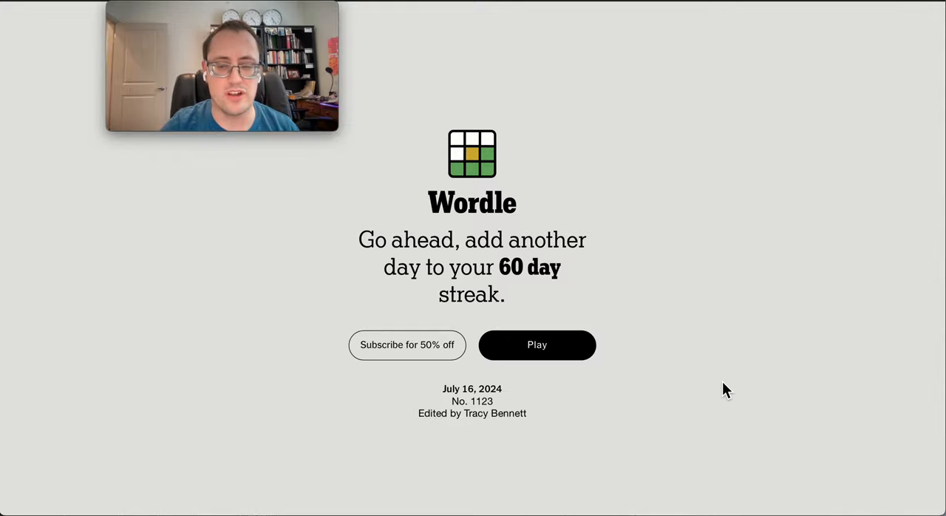
- Start today's Wordle puzzle No. 1123 from the welcome screen
left_click(537, 344)
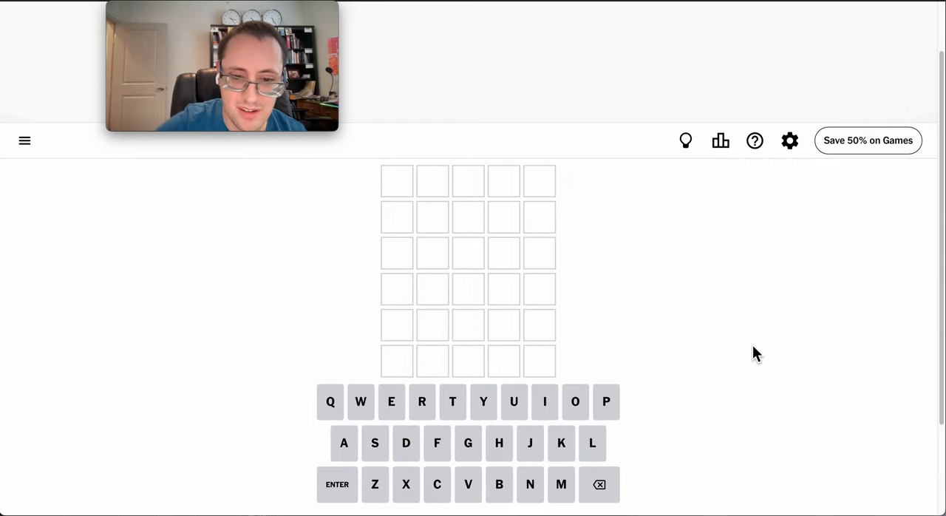
- Enter MOIST as the first guess, leaving only O yellow
type("MOIST")
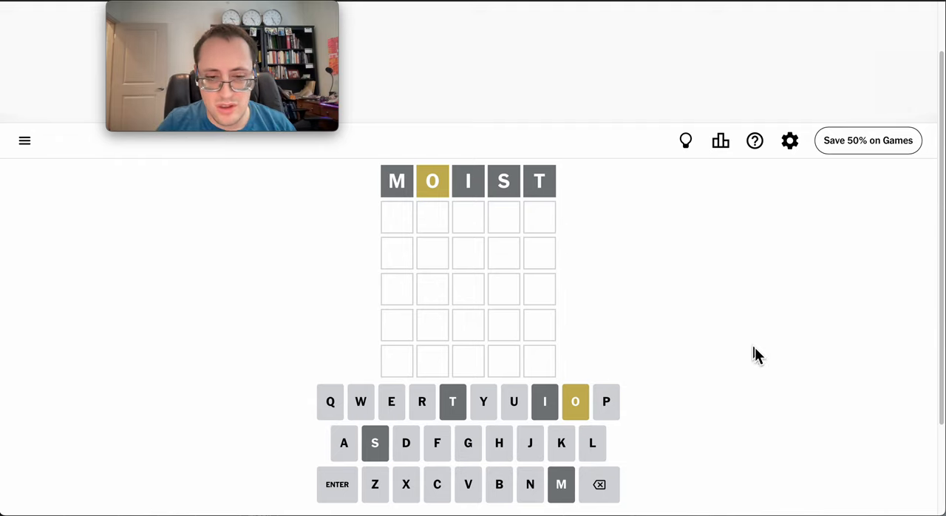
mouse_move(427, 186)
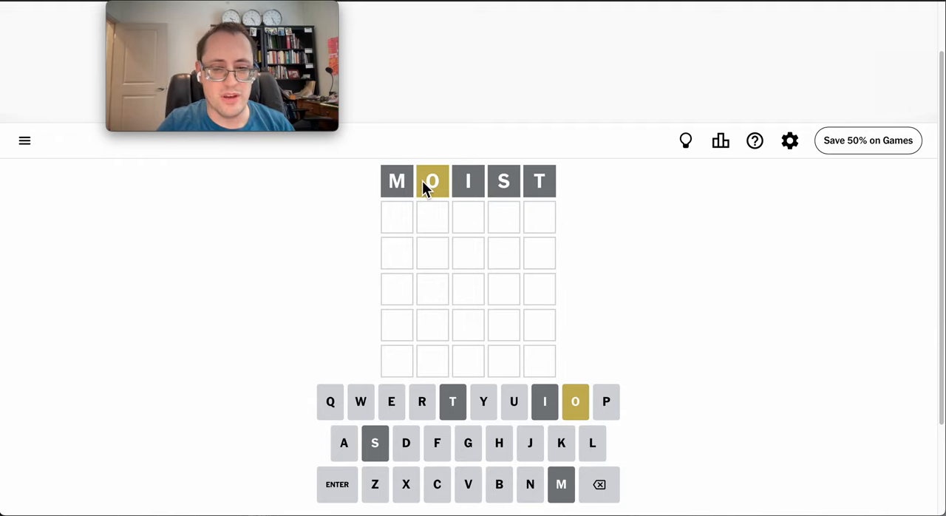
mouse_move(207, 303)
type("DRONE")
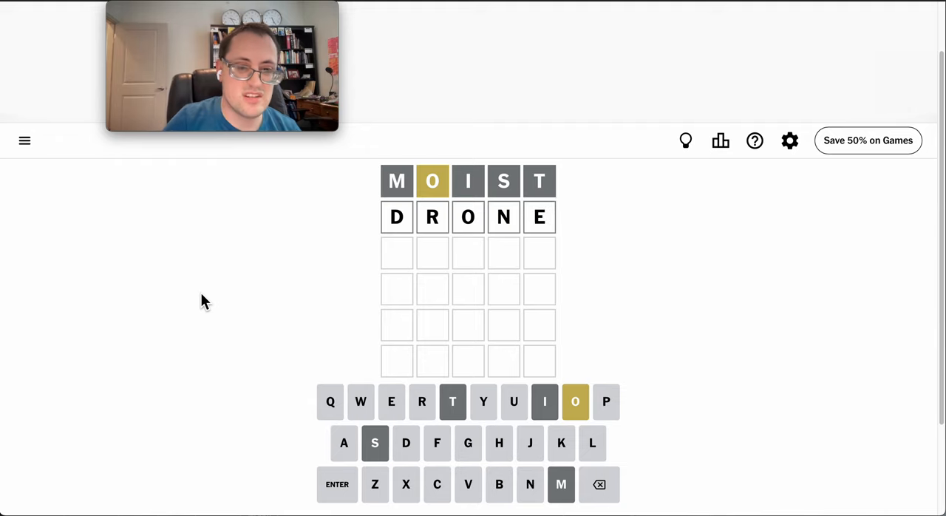
- Submit DRONE, scoring D green with O and E yellow
left_click(337, 484)
type("DXX")
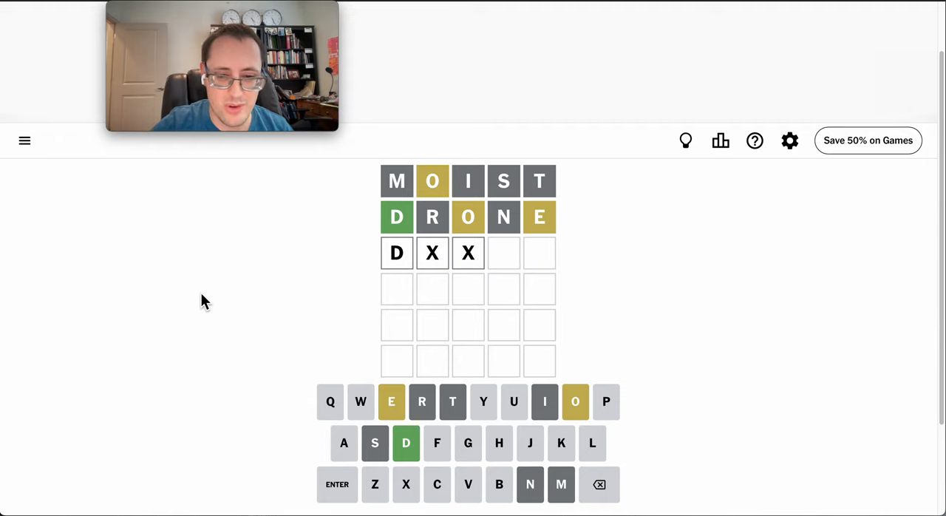
- Submit DEFOG as the third guess, turning D, E and O green
left_click(599, 484)
type("DEFOG")
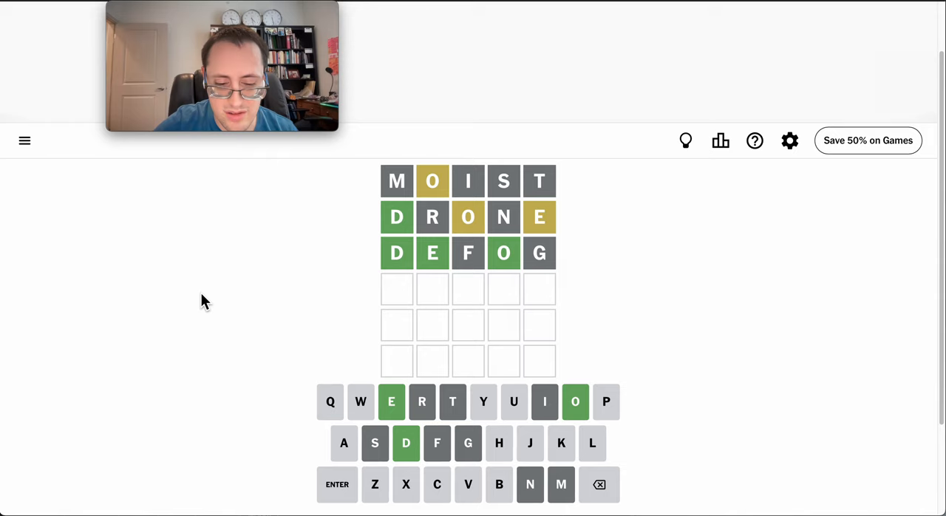
- Enter and submit DECOY, solving the puzzle with an all-green row
type("E")
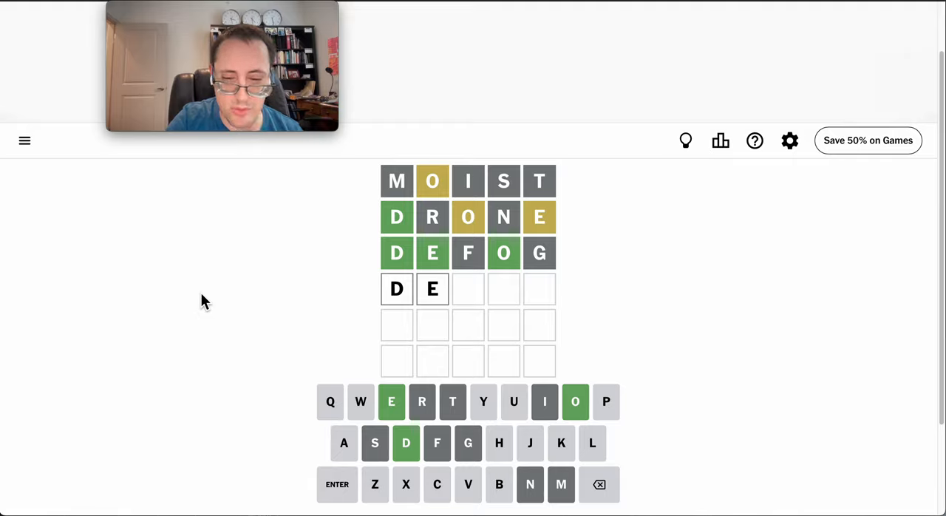
type("COY")
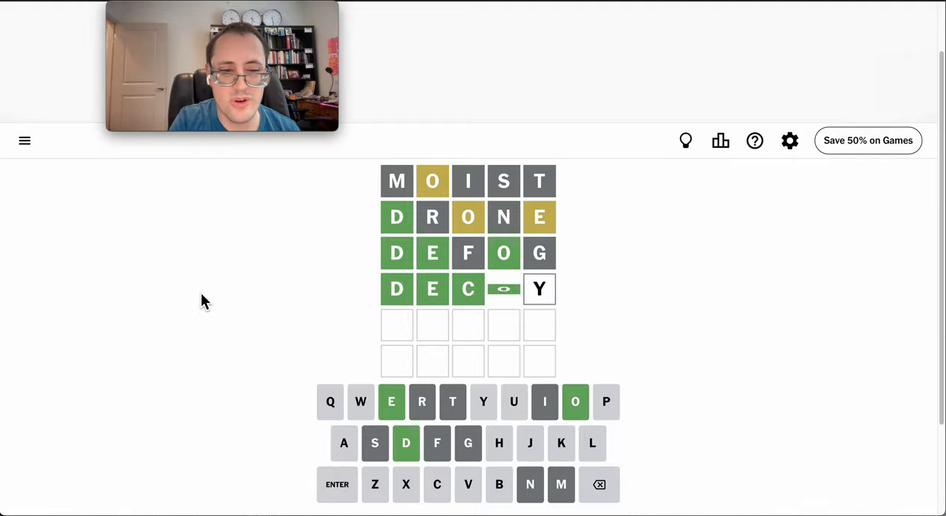
left_click(337, 484)
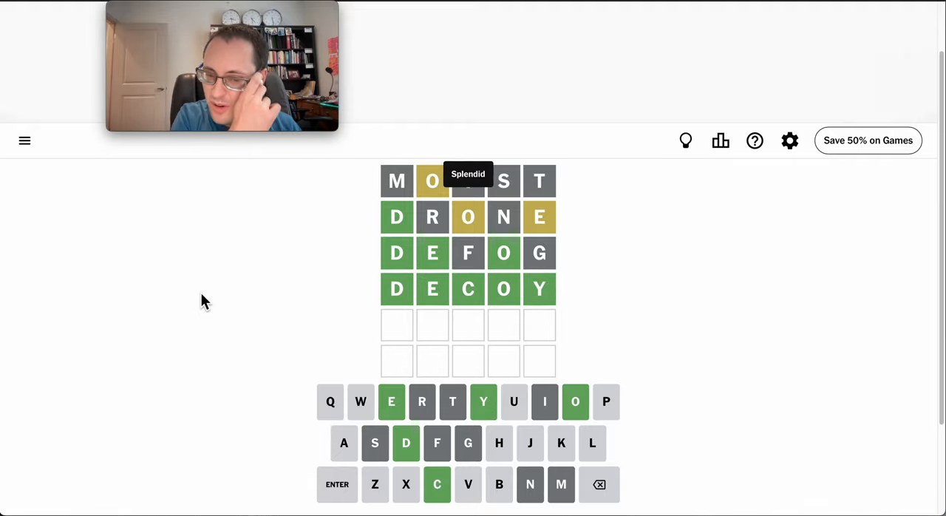